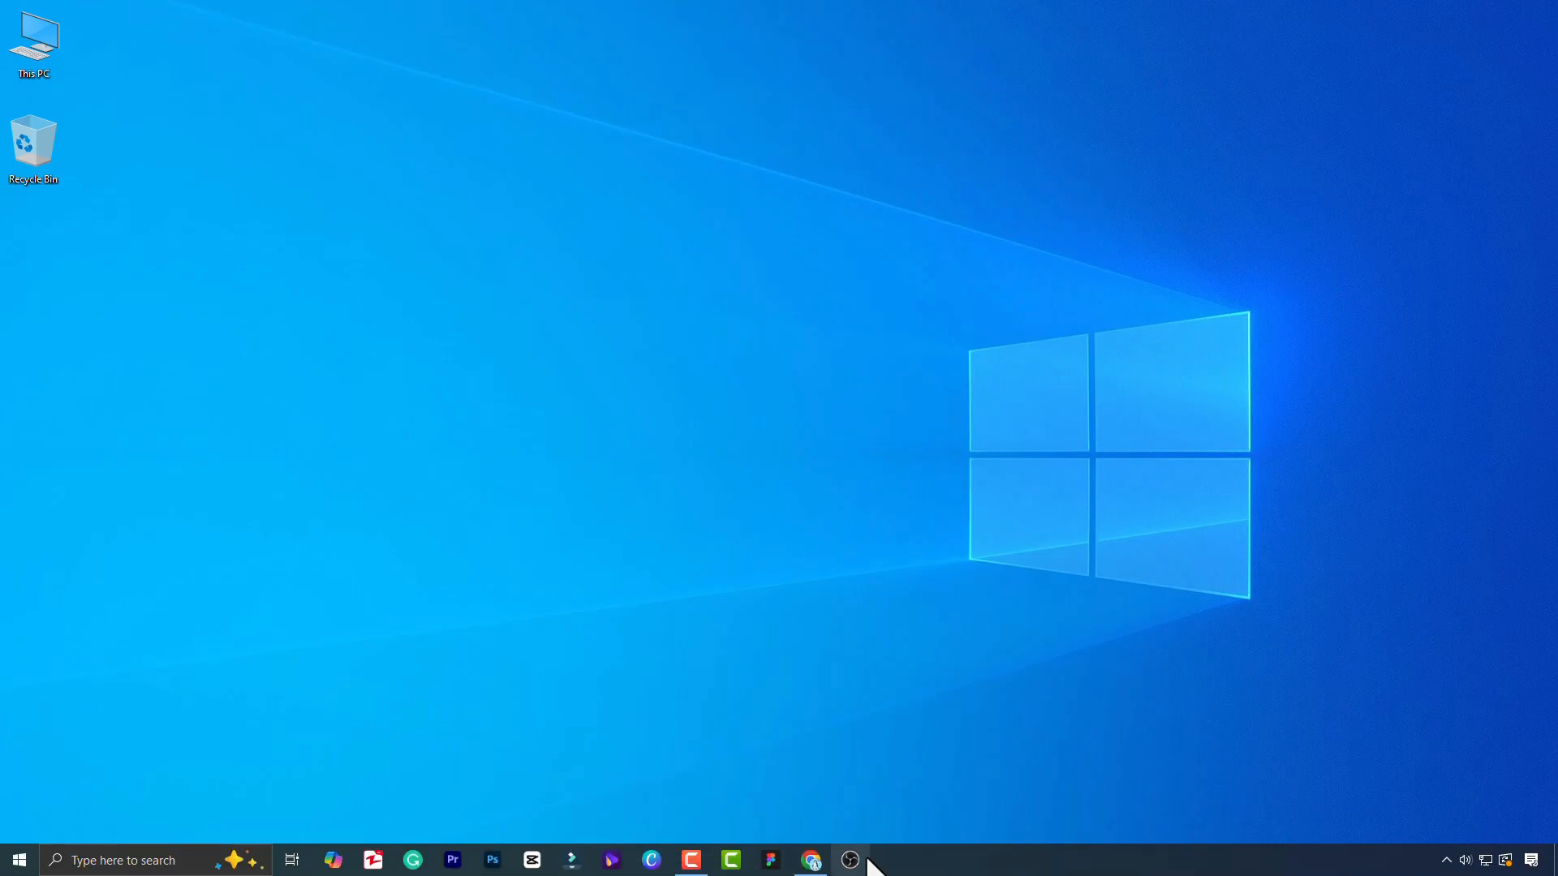
Launch OBS, view its Tools menu, then browse to C:\Program Files\obs-studio\obs-plugins\64bit
{"action": "left_click", "coordinate": [849, 860]}
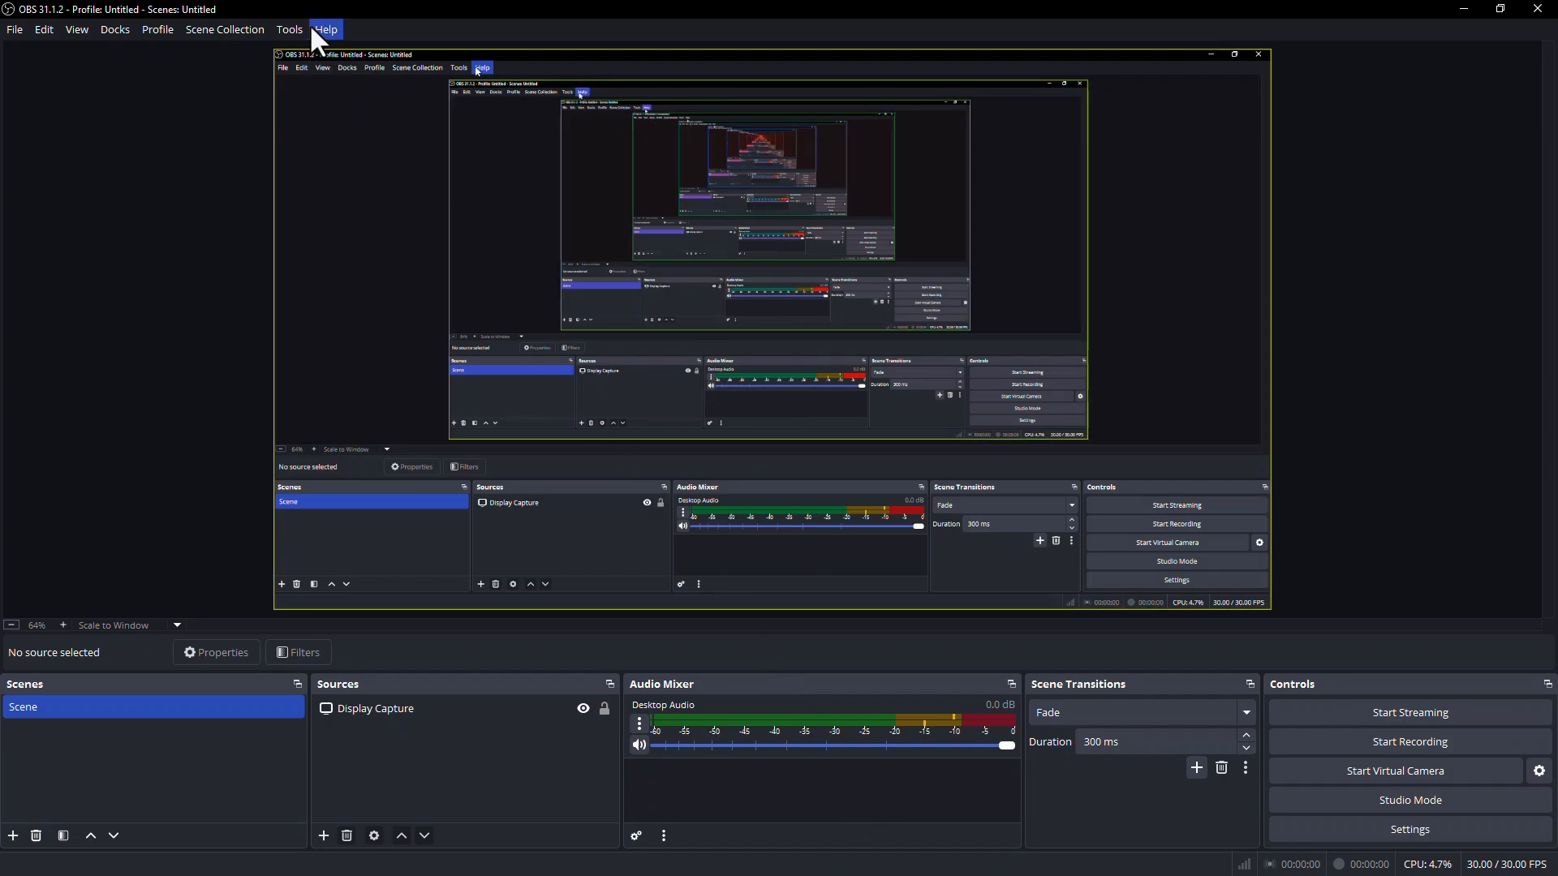
{"action": "left_click", "coordinate": [289, 29]}
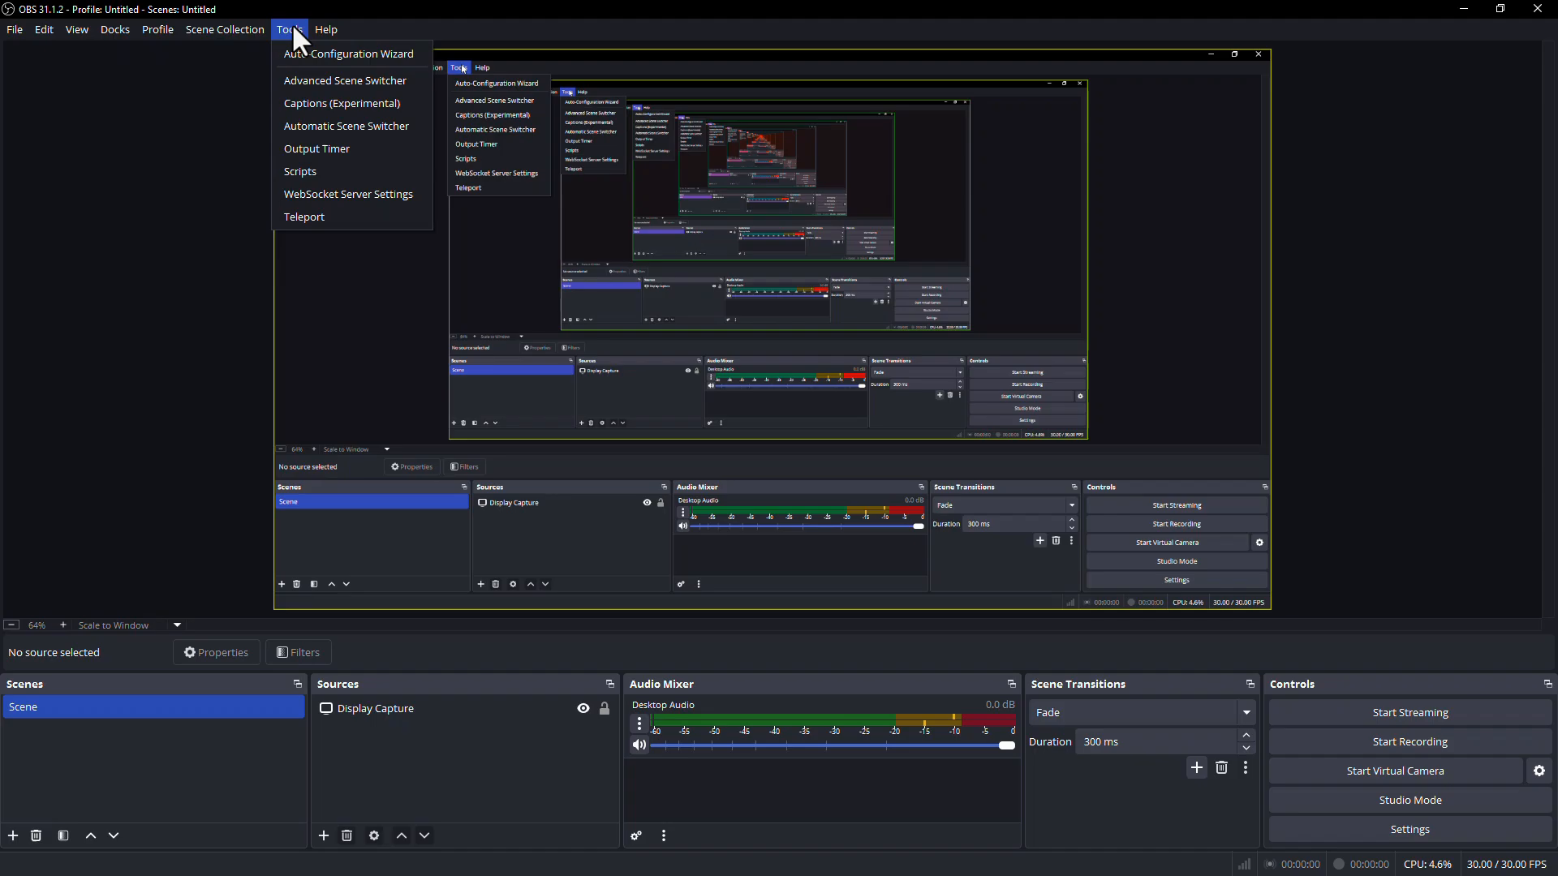
{"action": "mouse_move", "coordinate": [333, 106]}
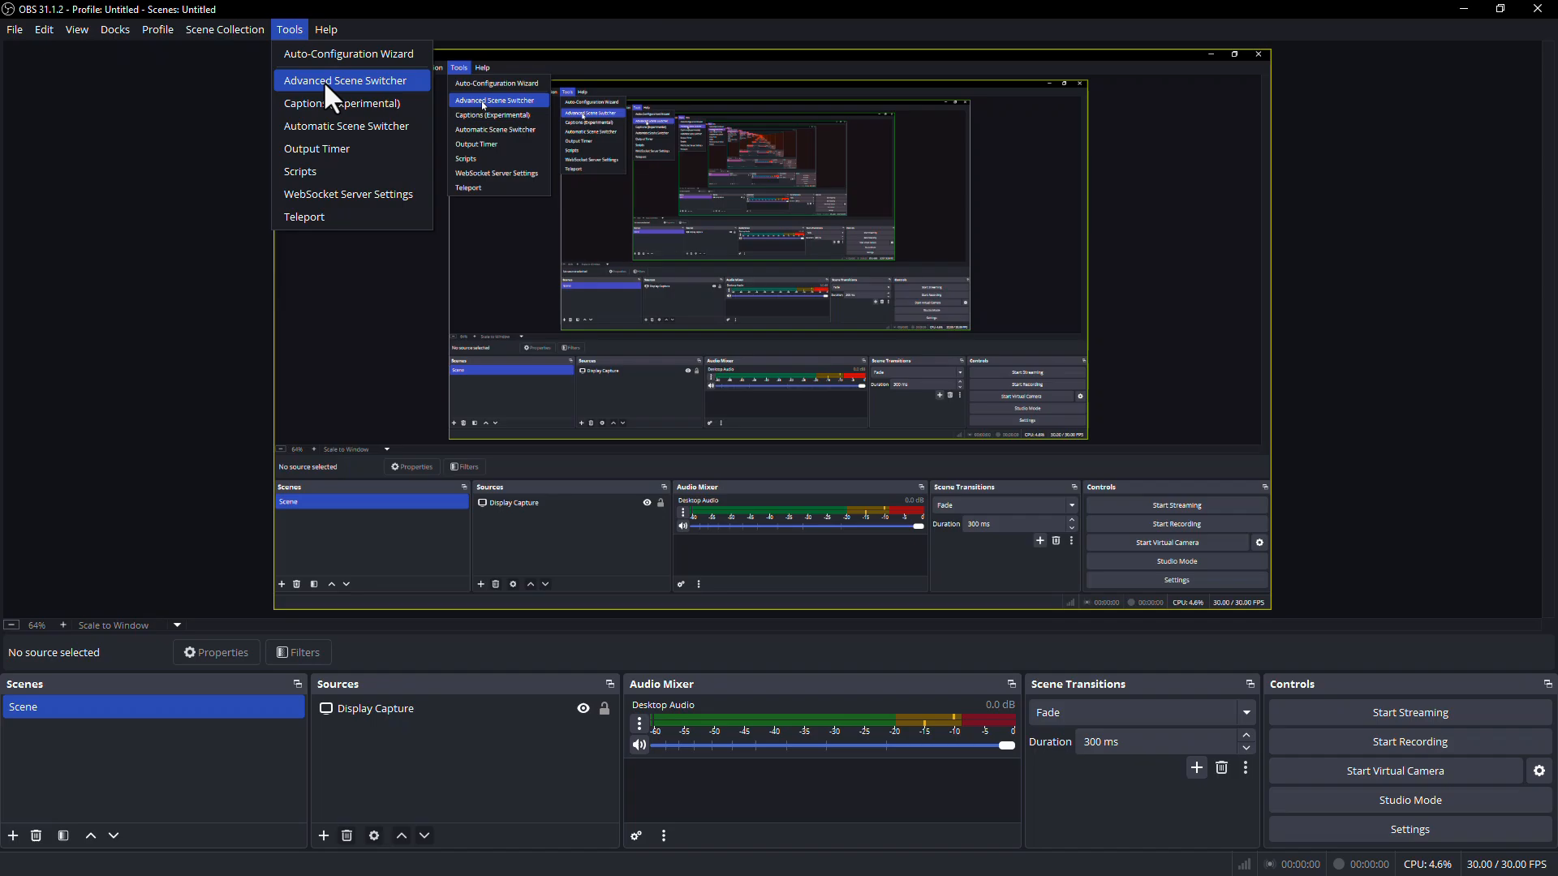
{"action": "mouse_move", "coordinate": [362, 111]}
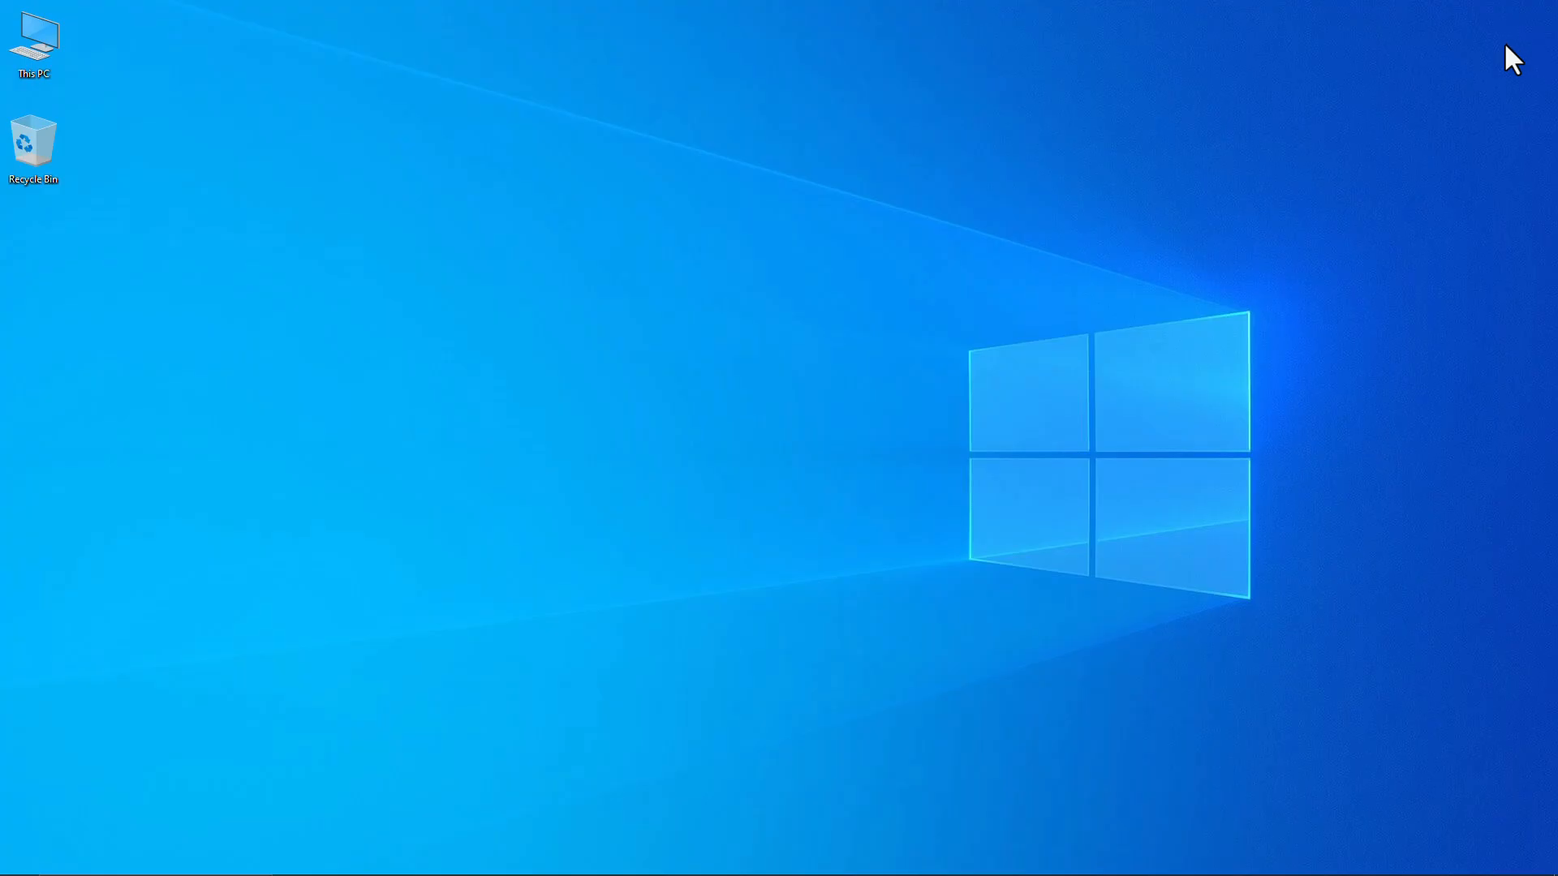
{"action": "double_click", "coordinate": [35, 39]}
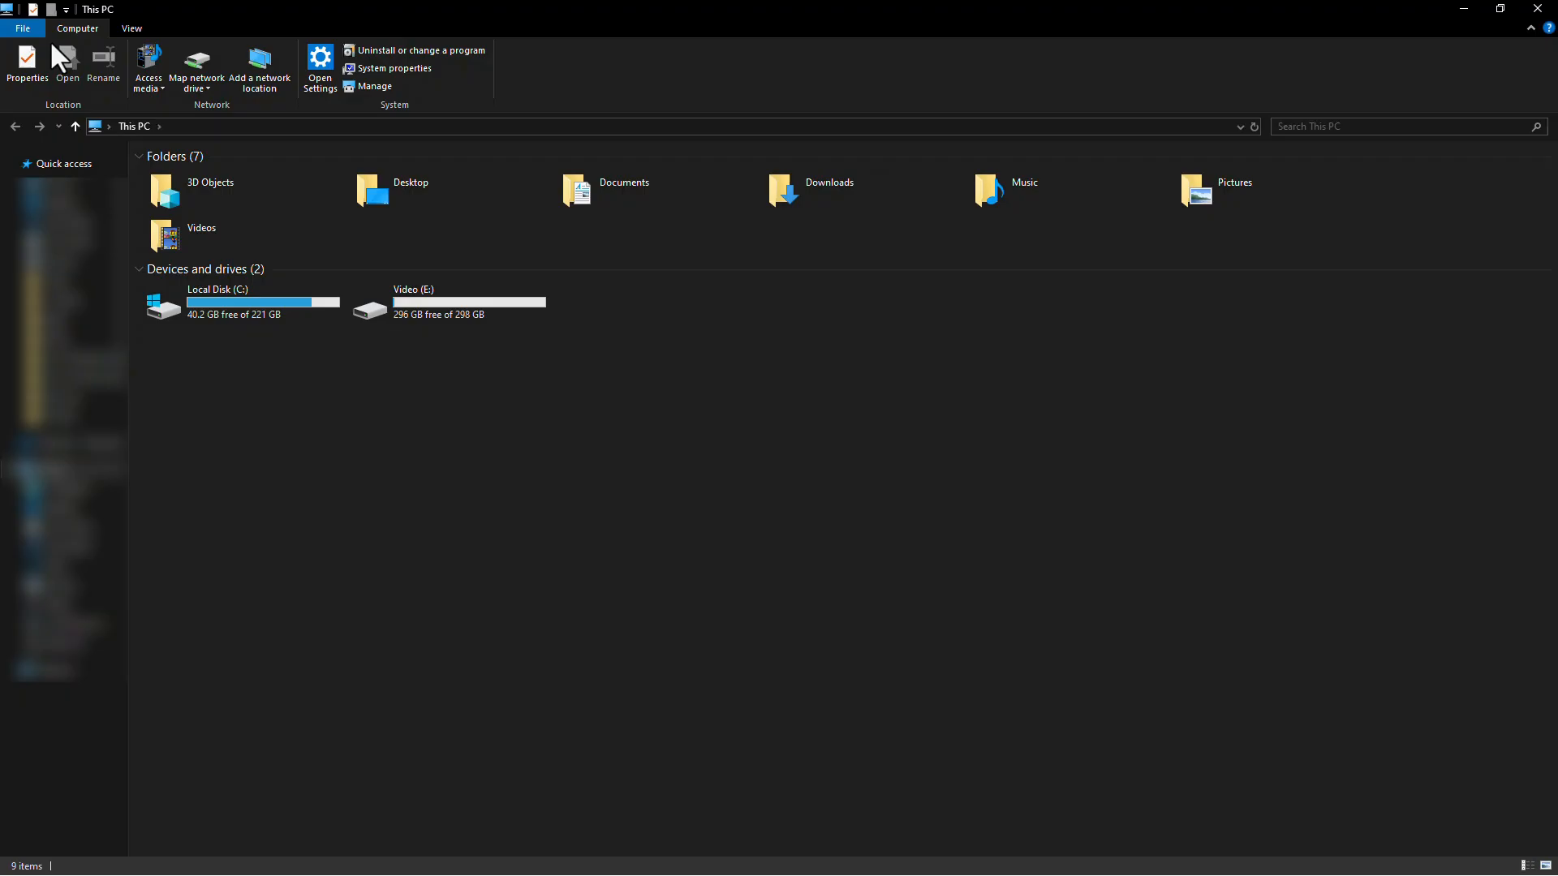
{"action": "left_click", "coordinate": [239, 304]}
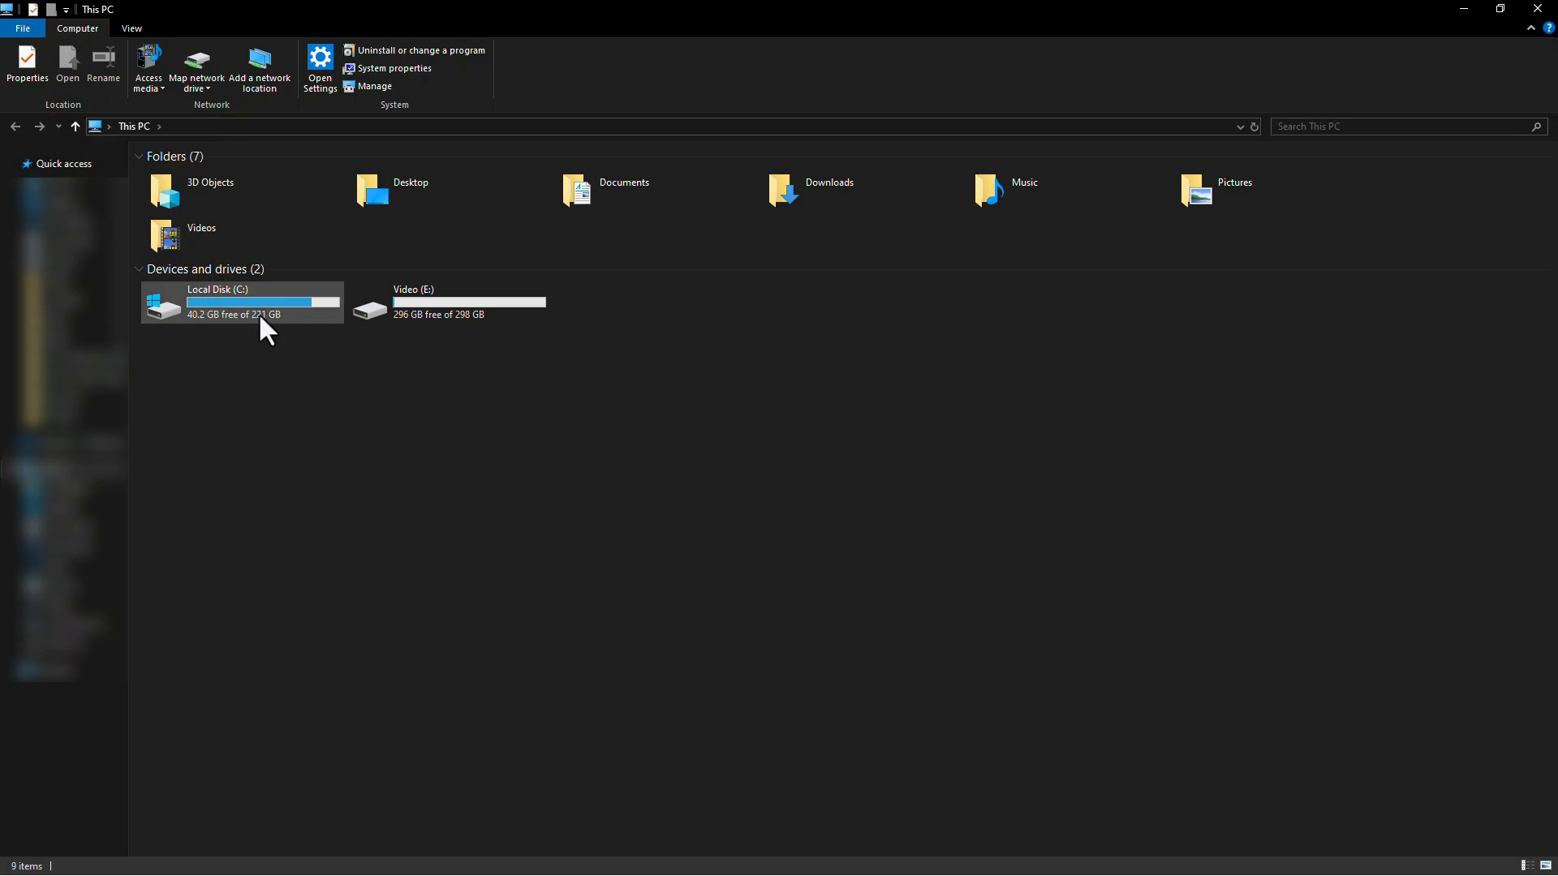
{"action": "double_click", "coordinate": [216, 302]}
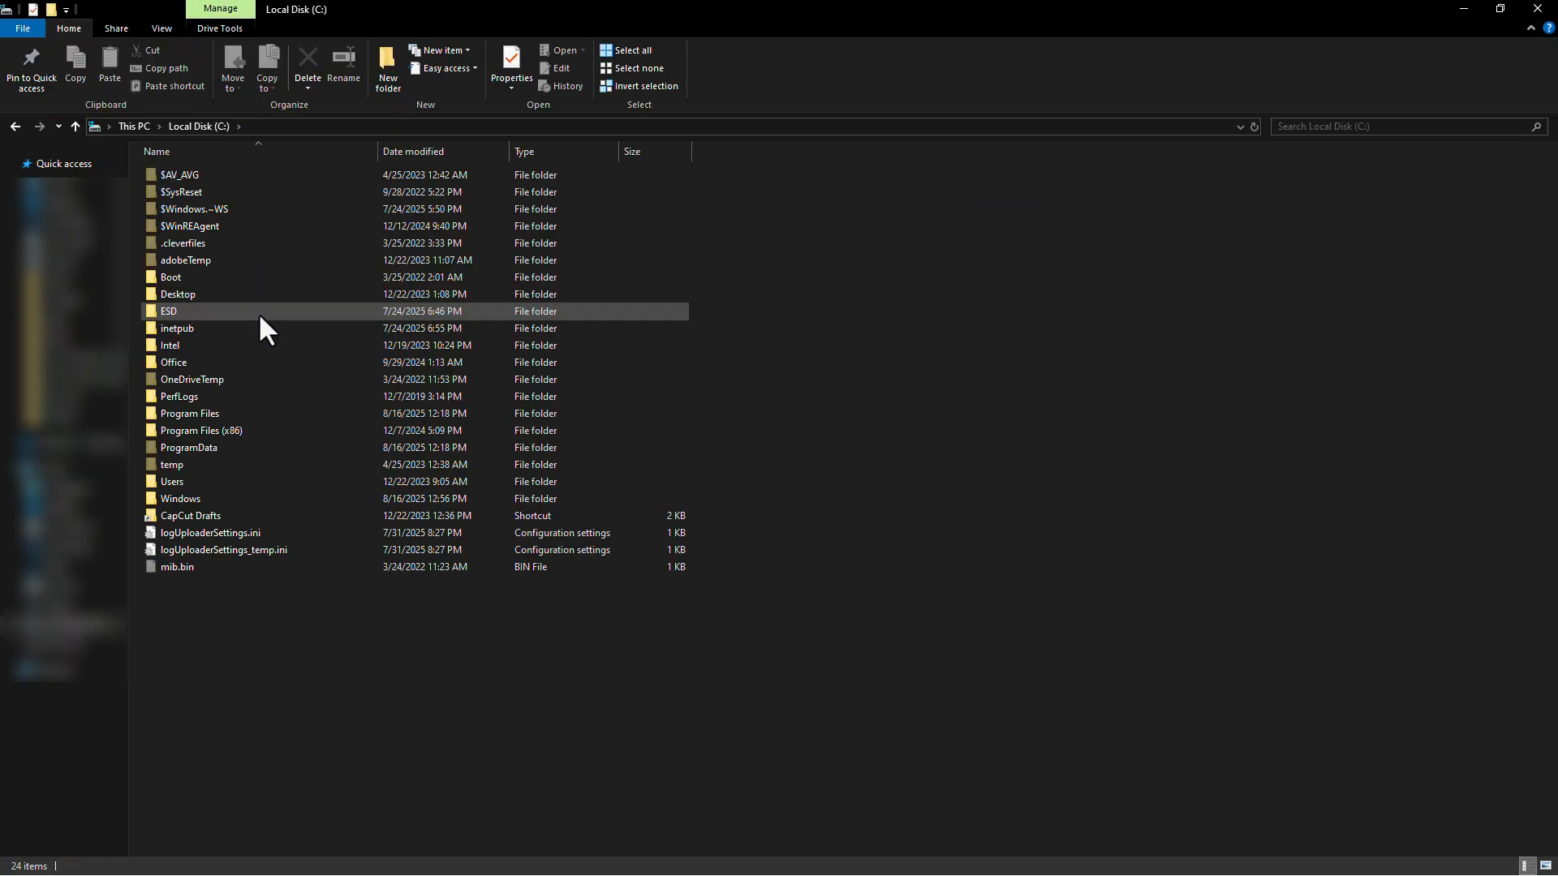
{"action": "double_click", "coordinate": [190, 413]}
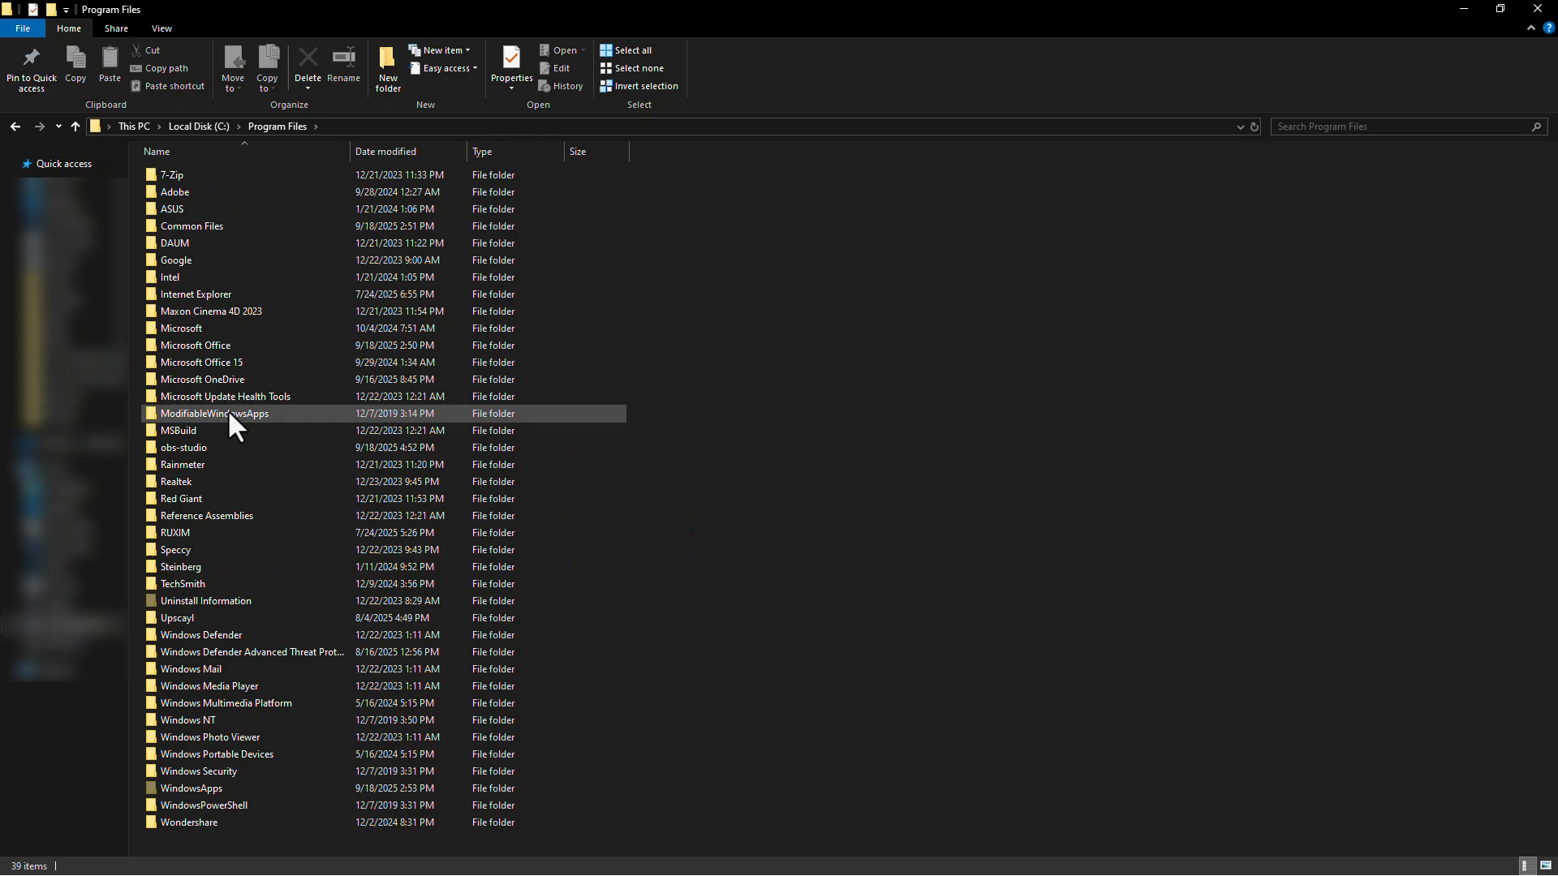
{"action": "mouse_move", "coordinate": [233, 422]}
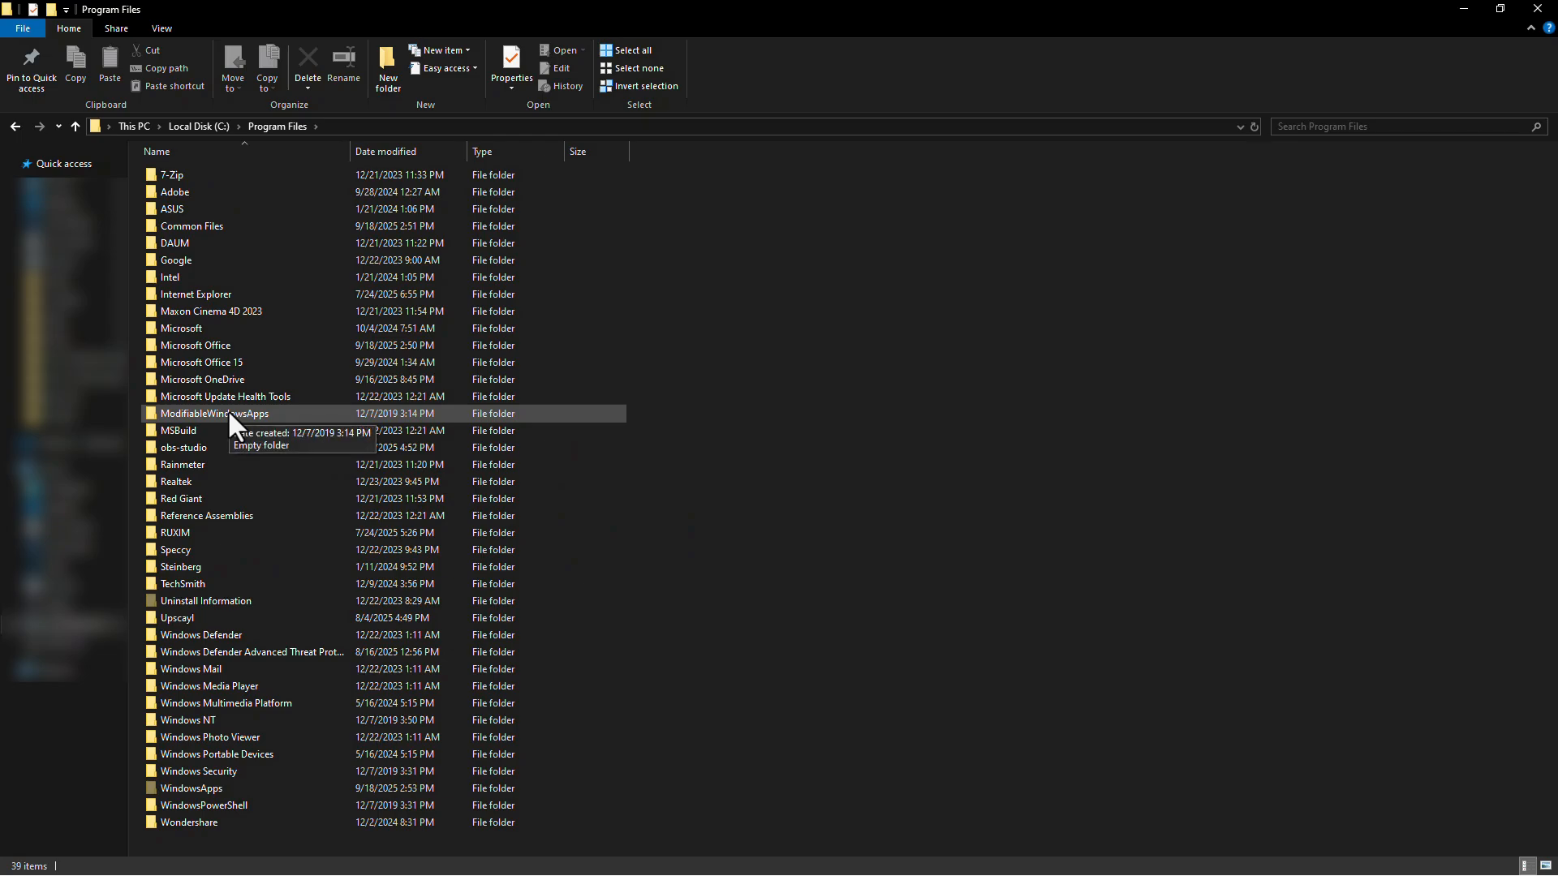
{"action": "double_click", "coordinate": [181, 448]}
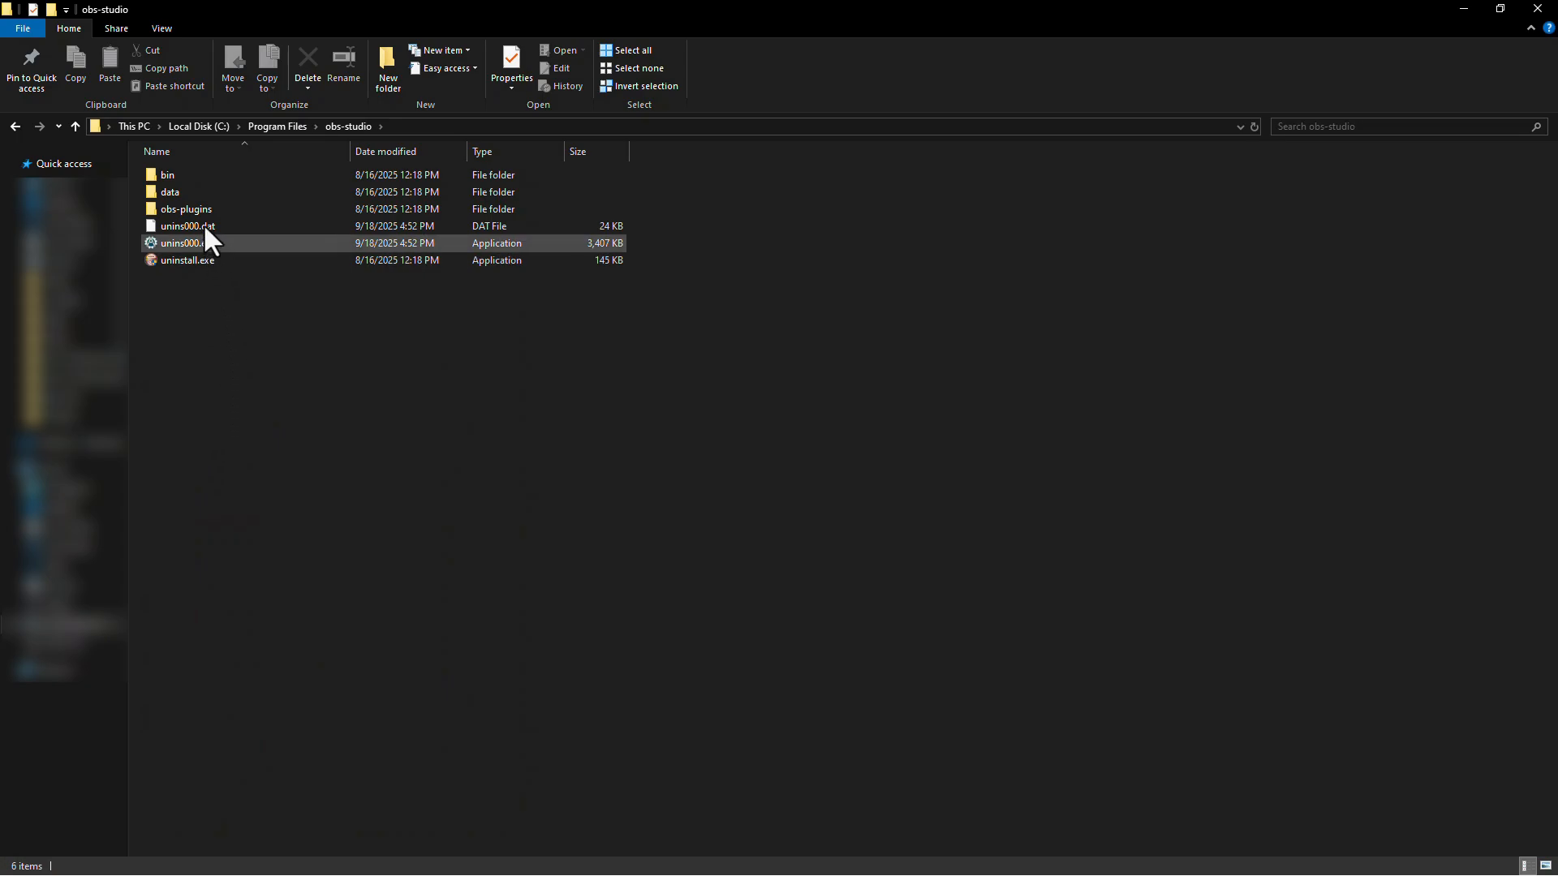
{"action": "double_click", "coordinate": [186, 208]}
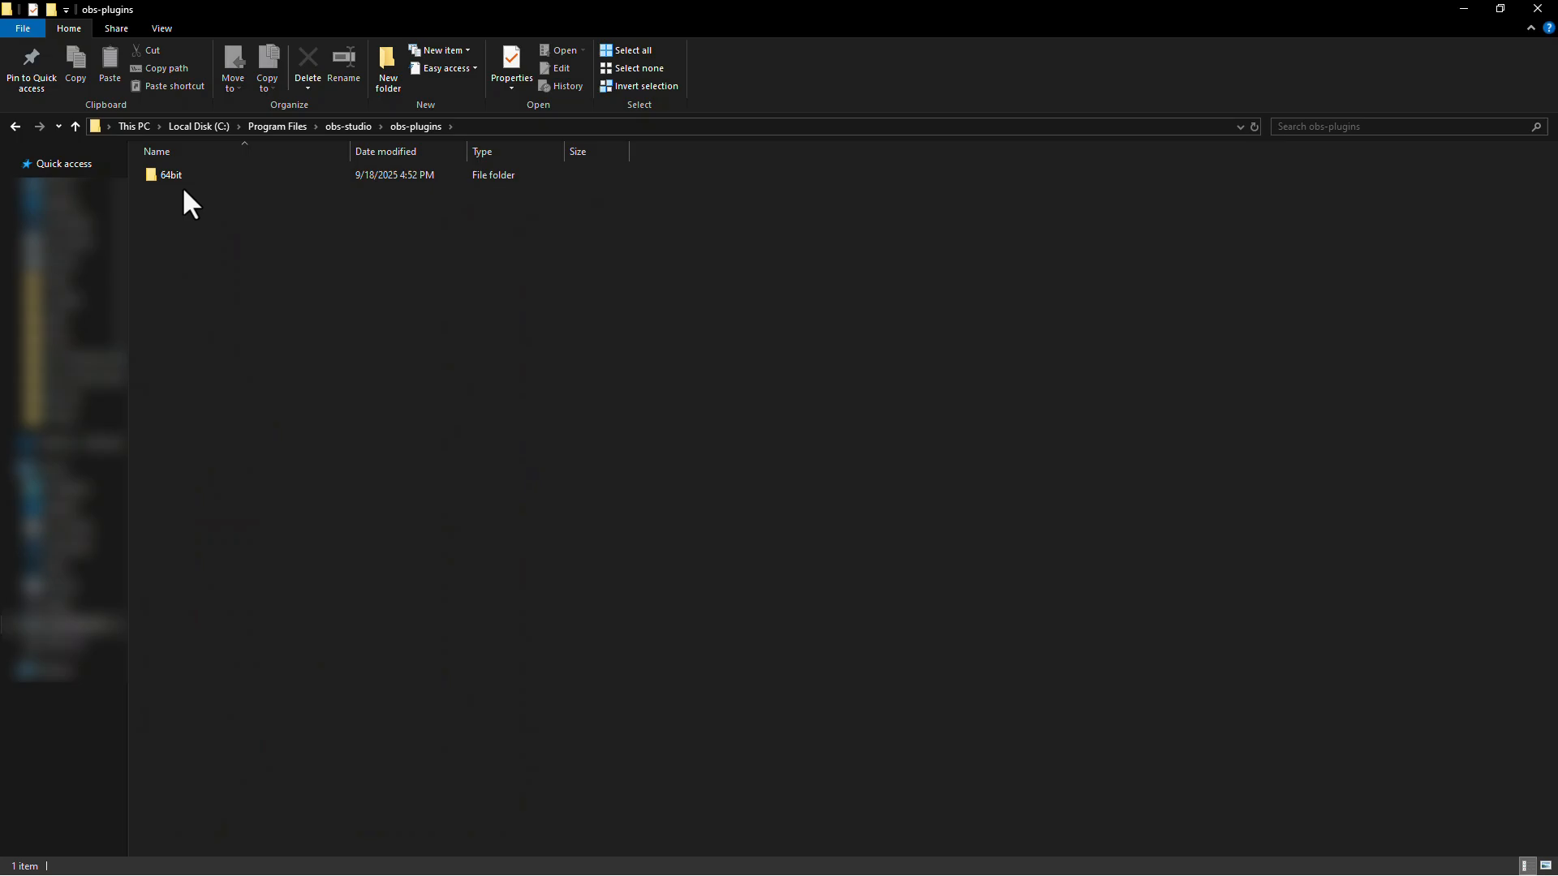
{"action": "mouse_move", "coordinate": [199, 214]}
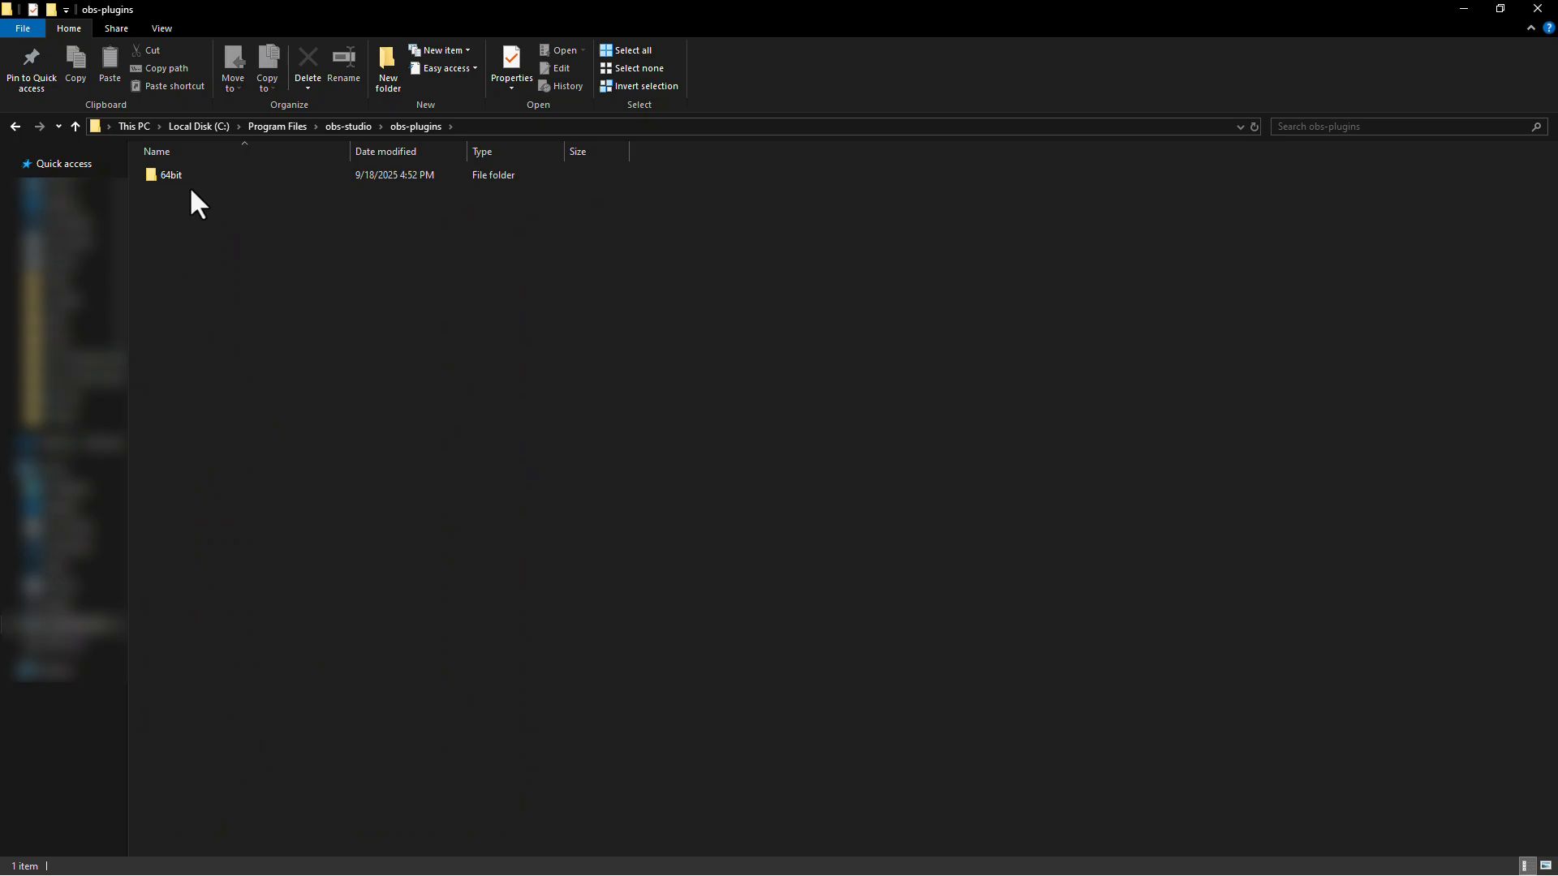
{"action": "double_click", "coordinate": [170, 174]}
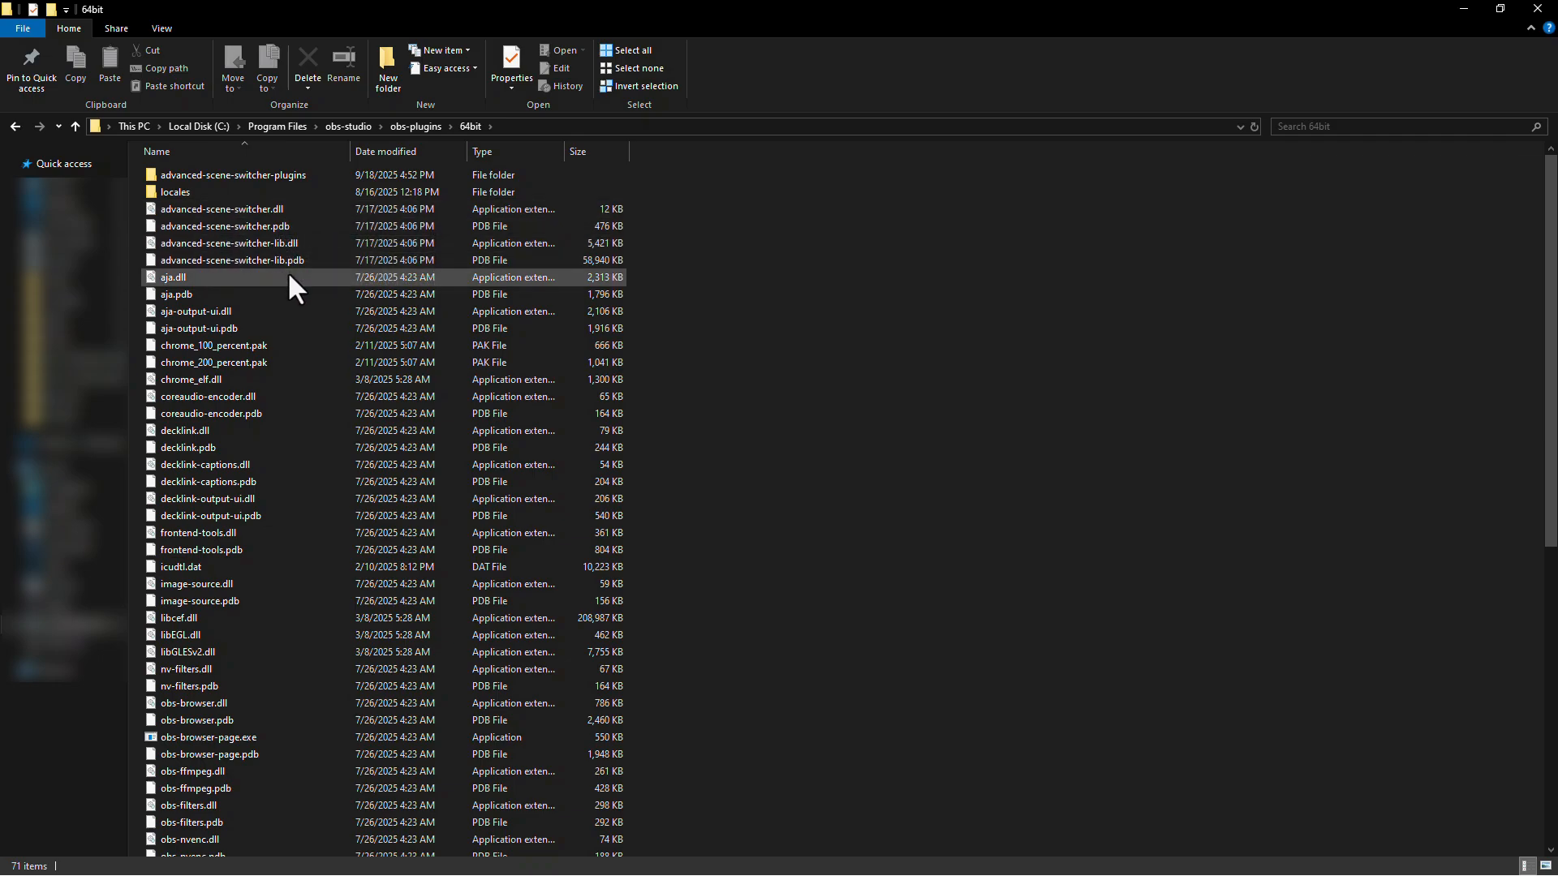
Multi-select the advanced-scene-switcher folder and its four files, including advanced-scene-switcher-lib.pdb, and delete them
{"action": "key", "text": "Ctrl"}
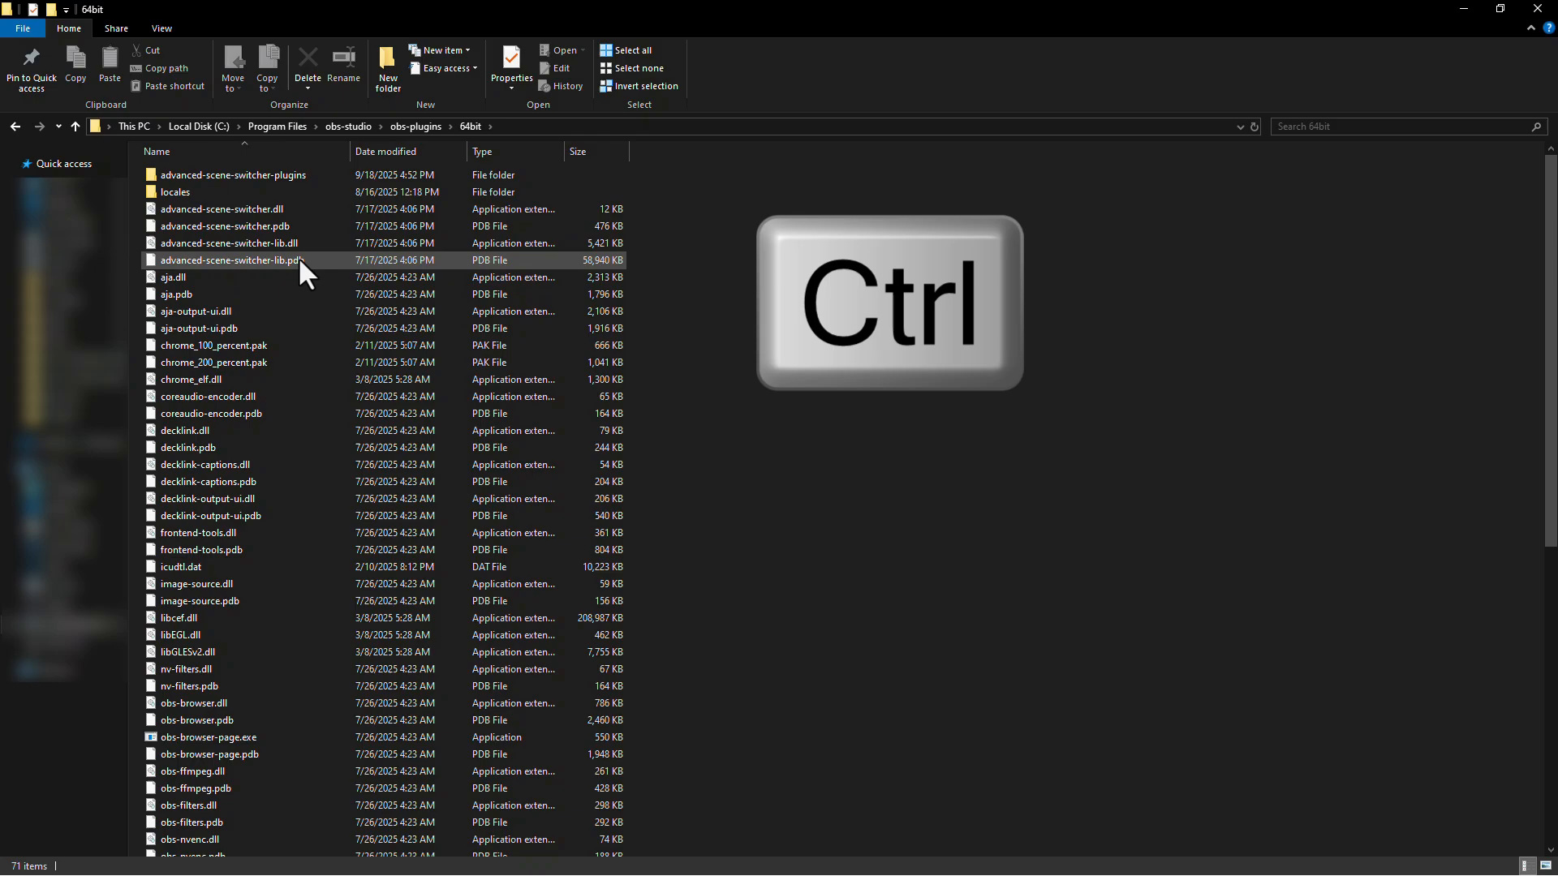
{"action": "left_click", "coordinate": [230, 244]}
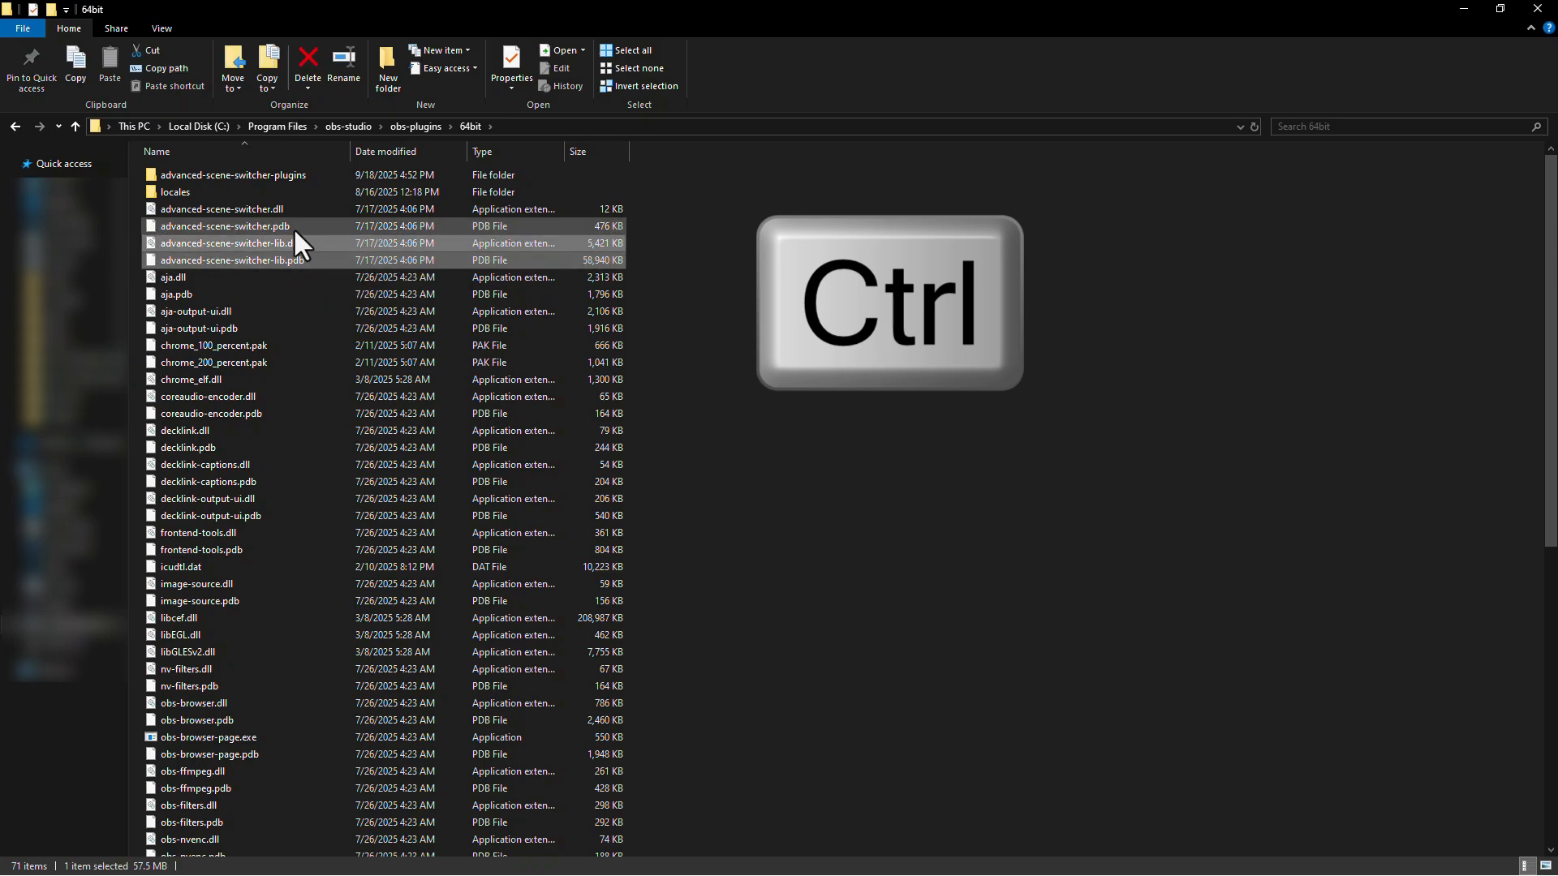
{"action": "left_click", "coordinate": [234, 174]}
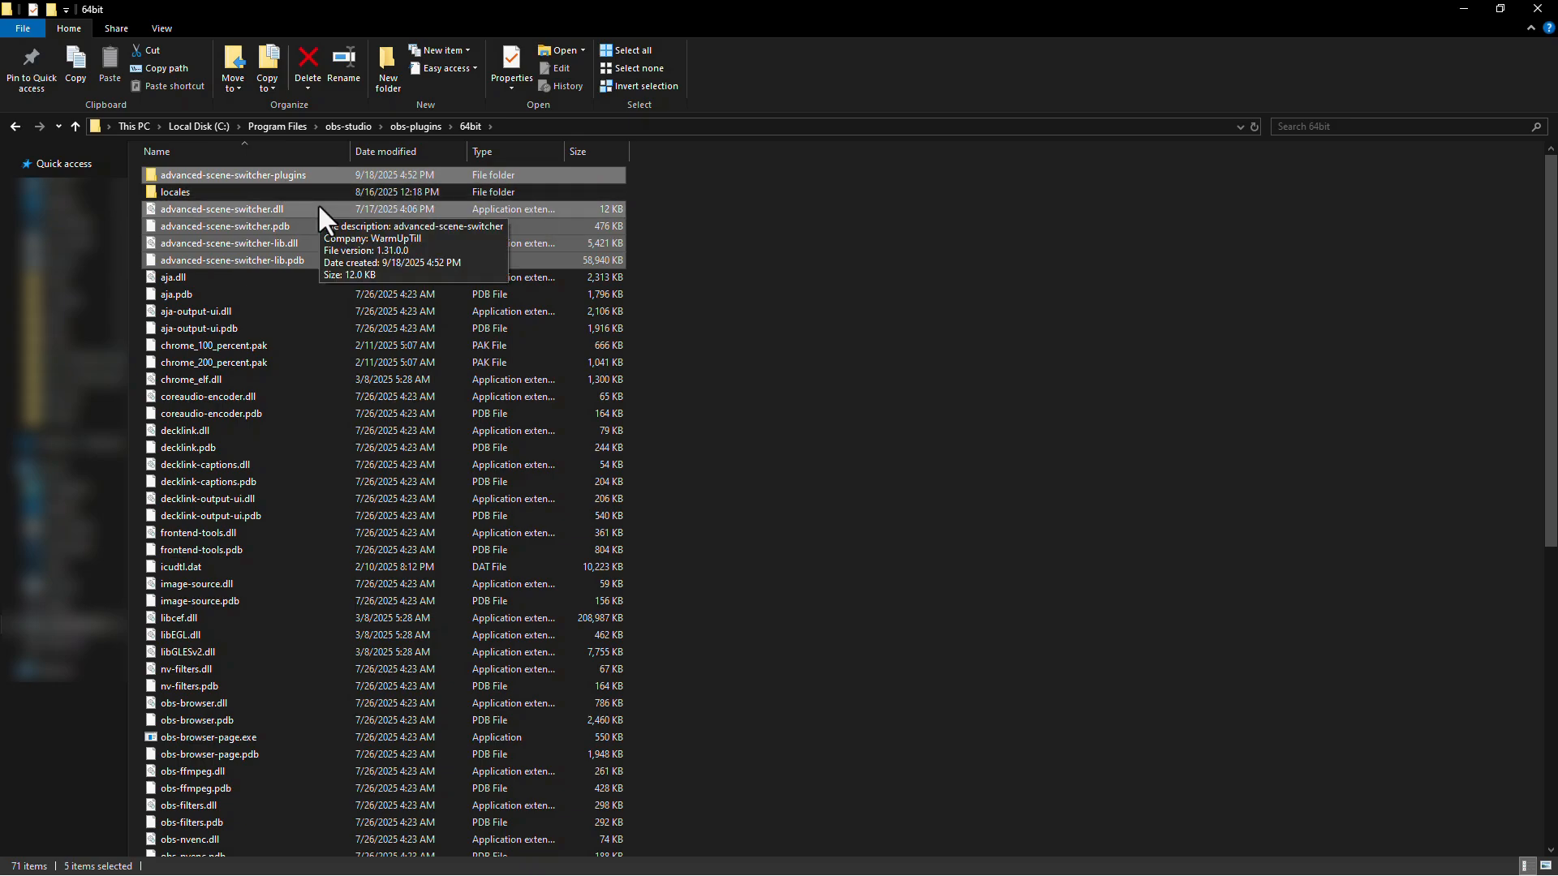
{"action": "mouse_move", "coordinate": [308, 235]}
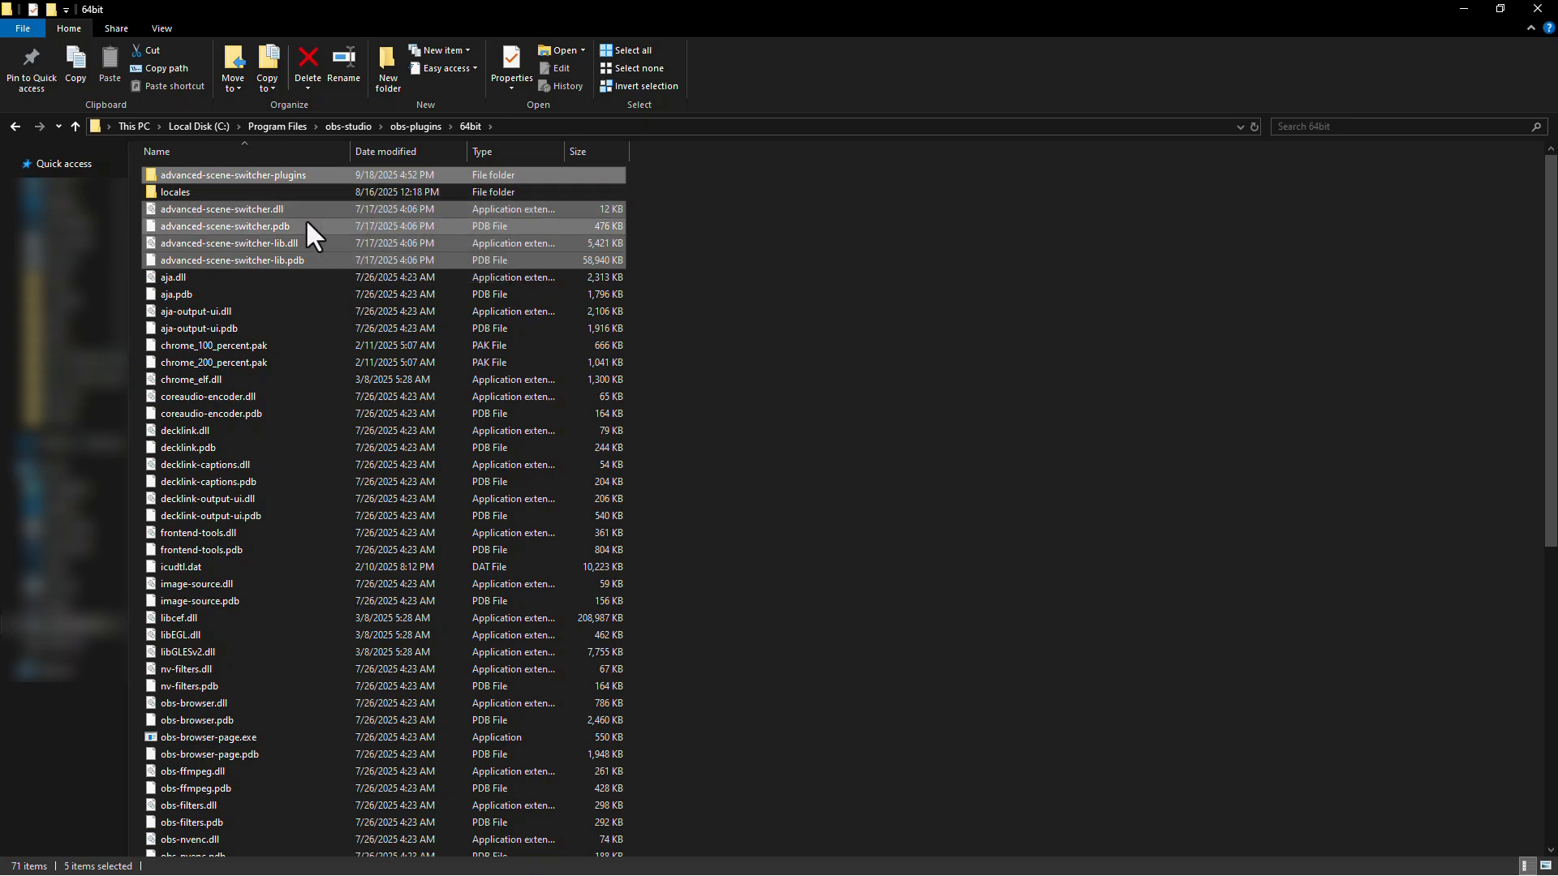
{"action": "right_click", "coordinate": [236, 227]}
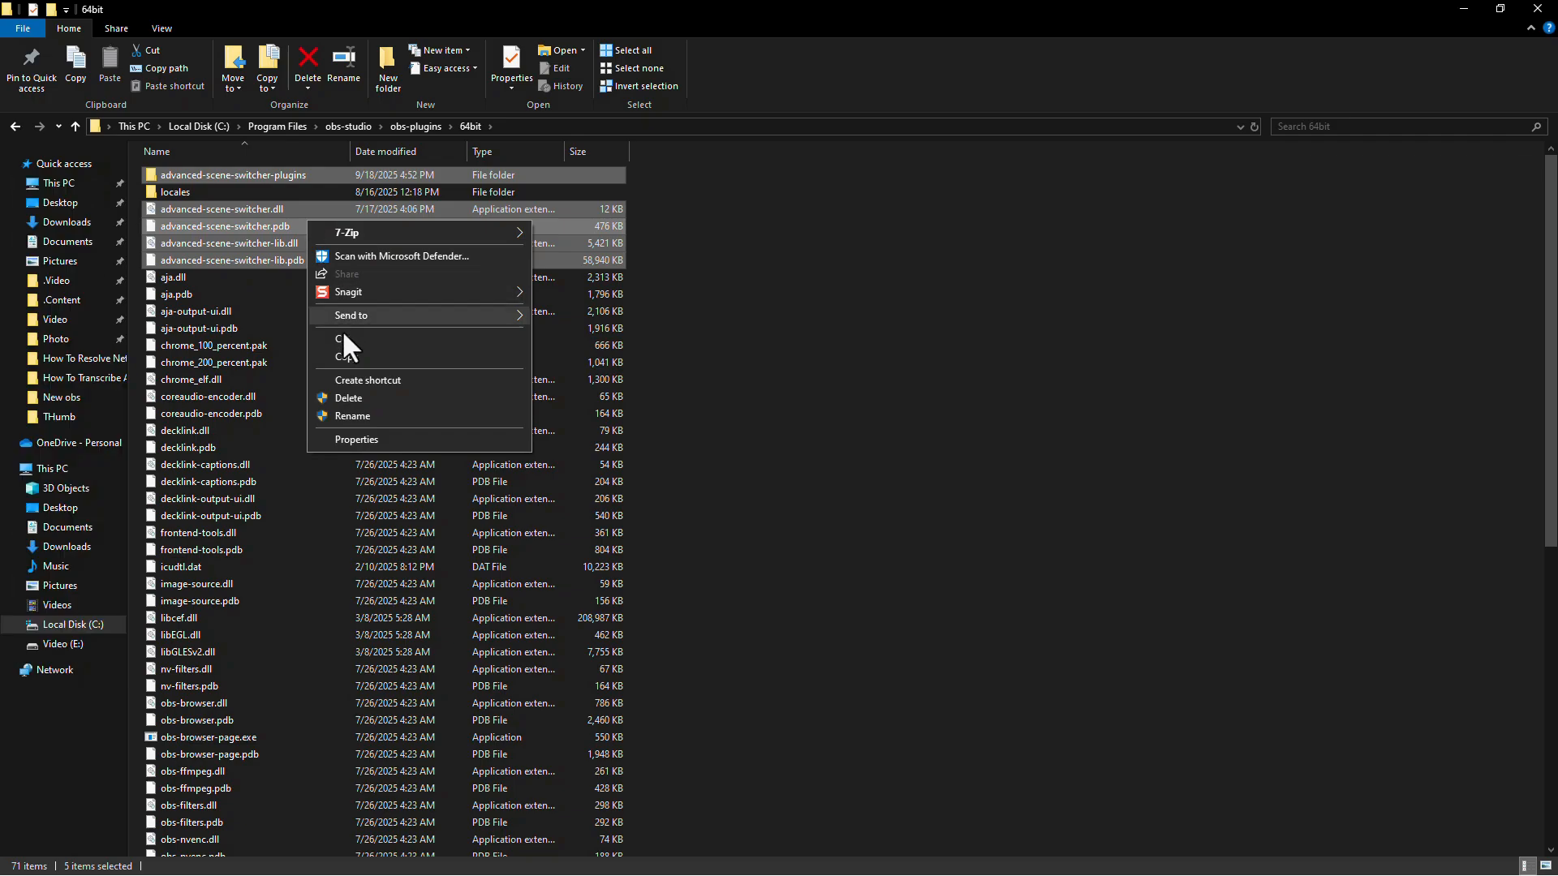
{"action": "left_click", "coordinate": [349, 397]}
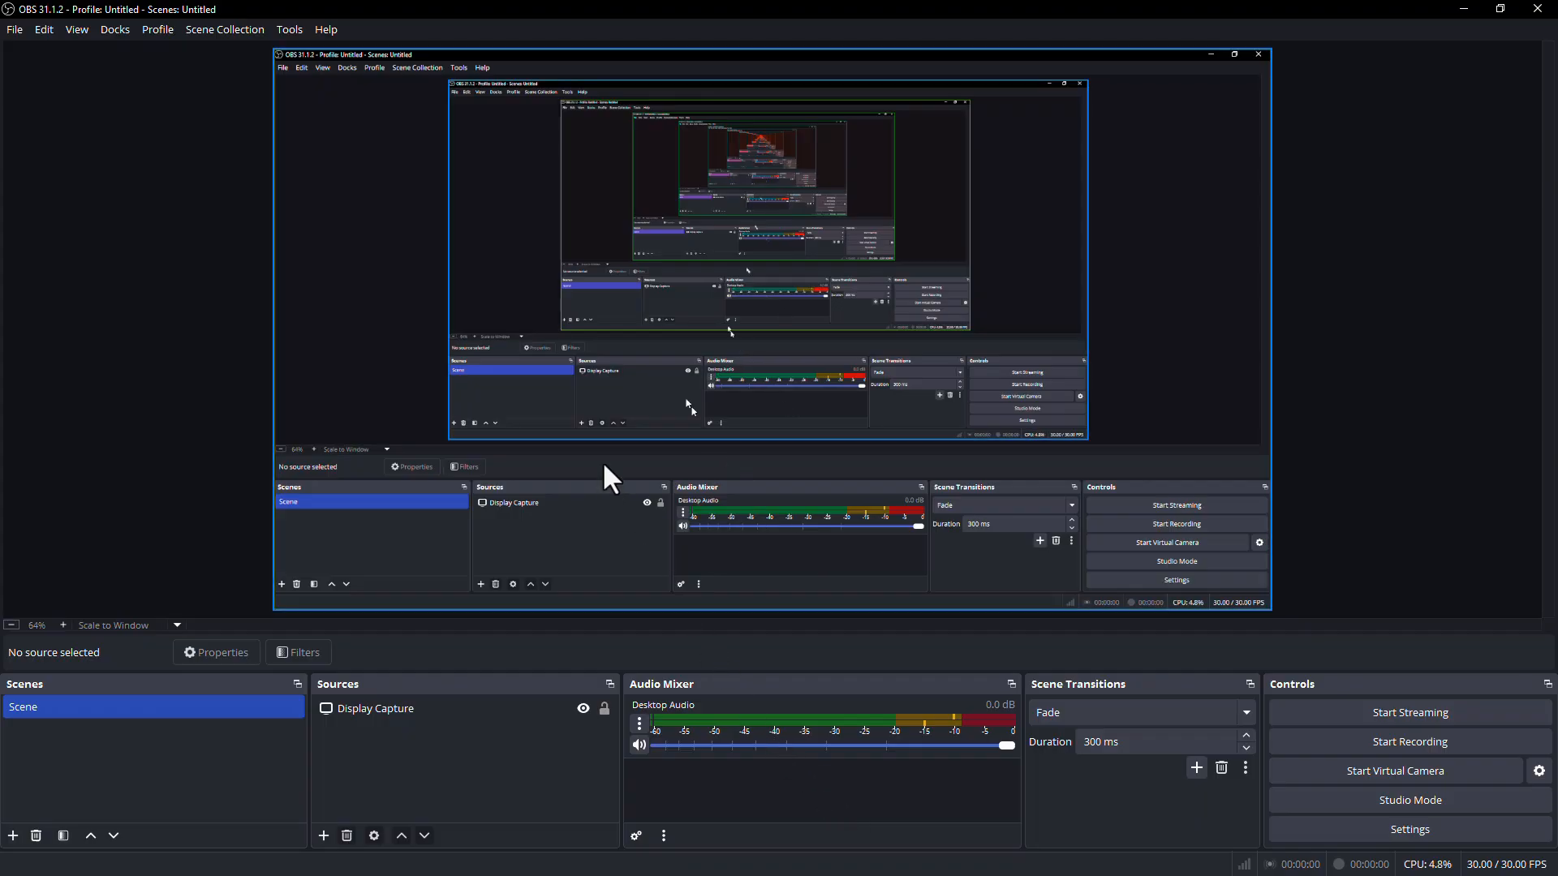
Check the OBS Tools menu lists Automatic Scene Switcher, Output Timer, Scripts, Teleport, without Advanced Scene Switcher
{"action": "left_click", "coordinate": [289, 30]}
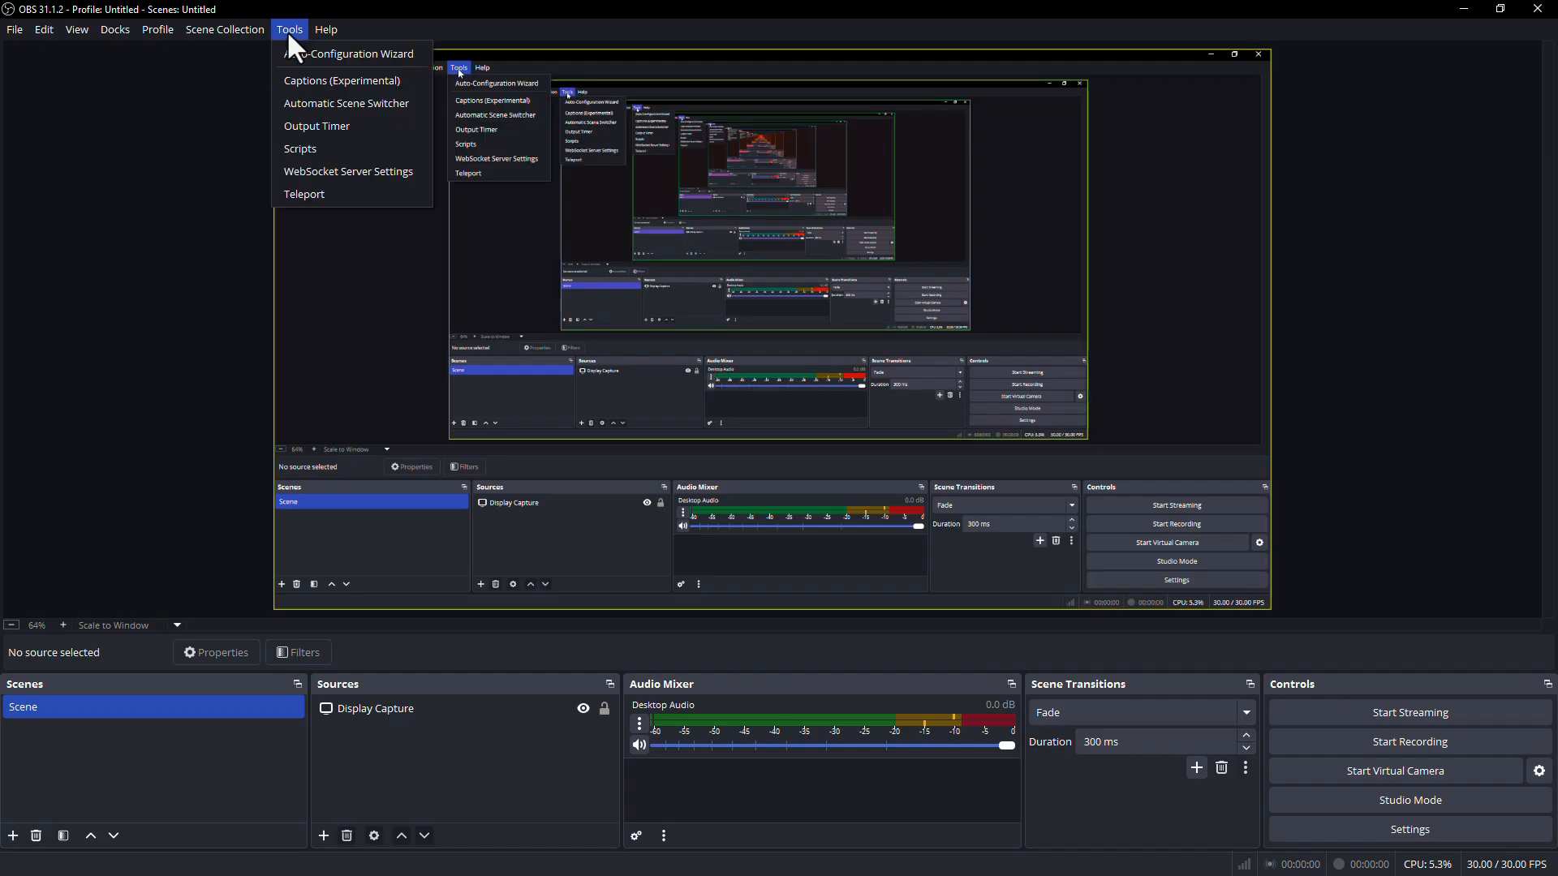
{"action": "mouse_move", "coordinate": [335, 151]}
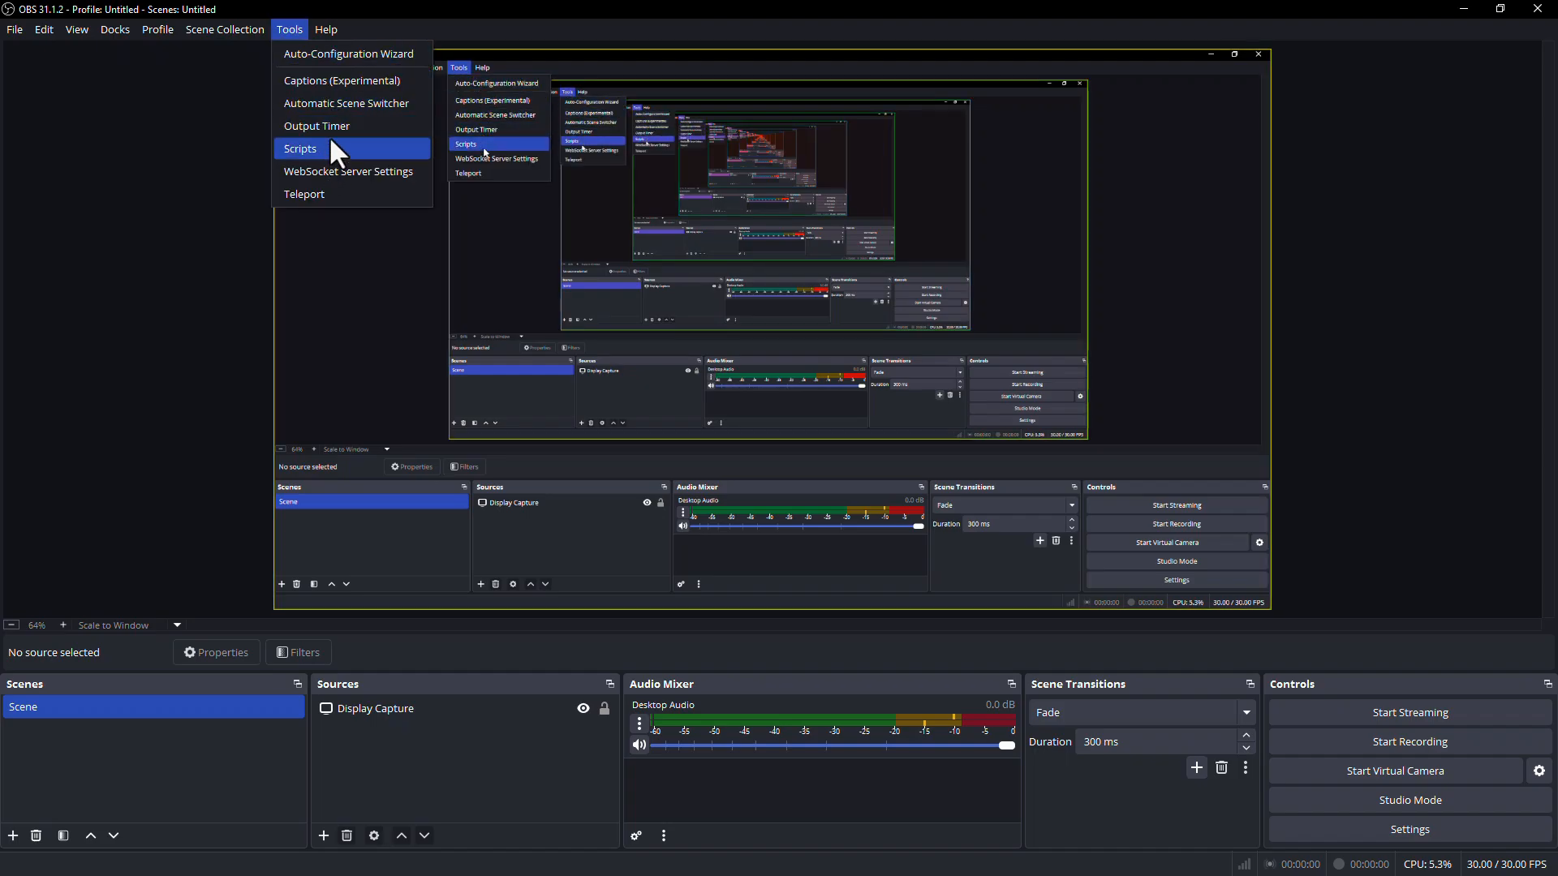
{"action": "mouse_move", "coordinate": [357, 187]}
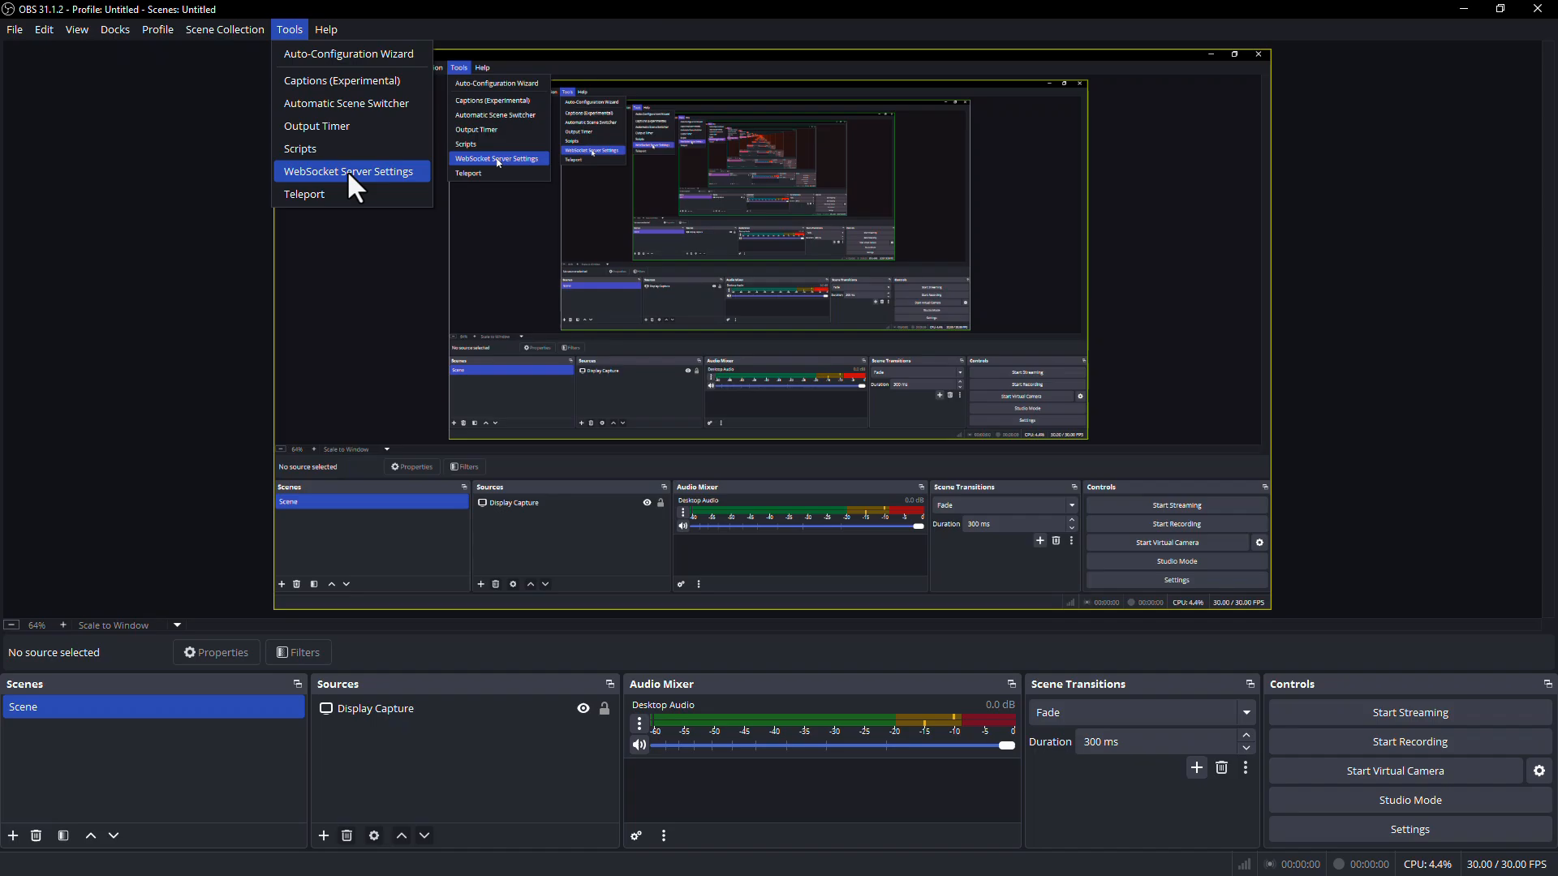